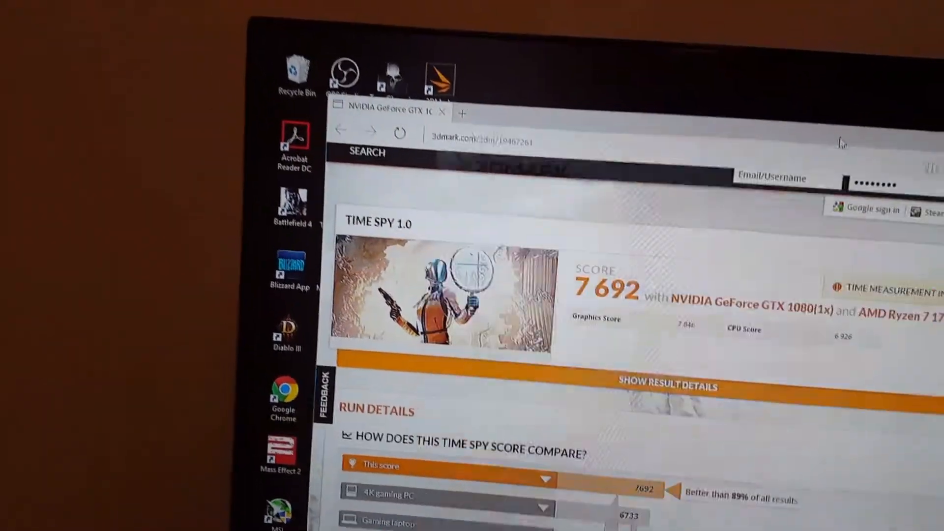
- Scroll to the Run Details and the Time Spy comparison chart showing 7,692 beating 89% of results
{"action": "scroll", "scroll_direction": "down", "scroll_amount": 3}
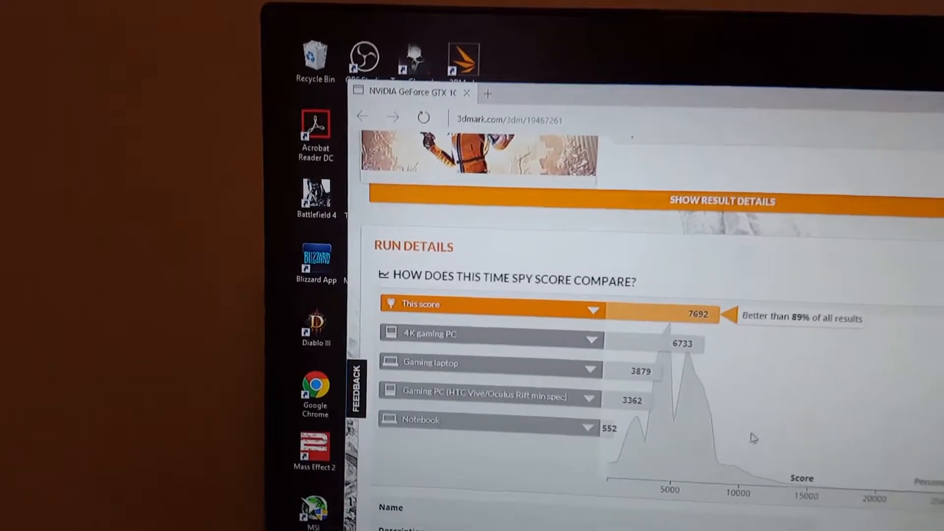
{"action": "scroll", "scroll_direction": "down", "scroll_amount": 3}
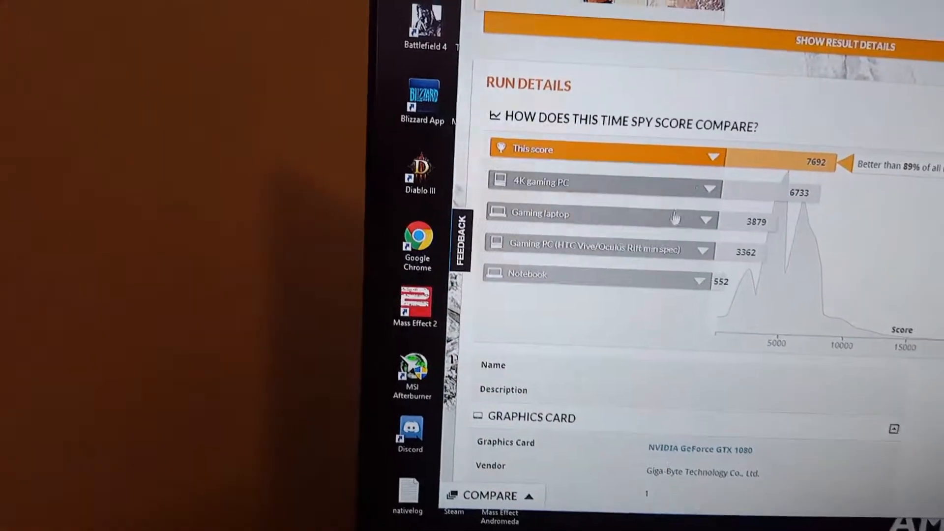
- Show the Fire Strike result: 16,660 overall, 22,651 graphics, 17,863 physics
{"action": "left_click", "coordinate": [602, 181]}
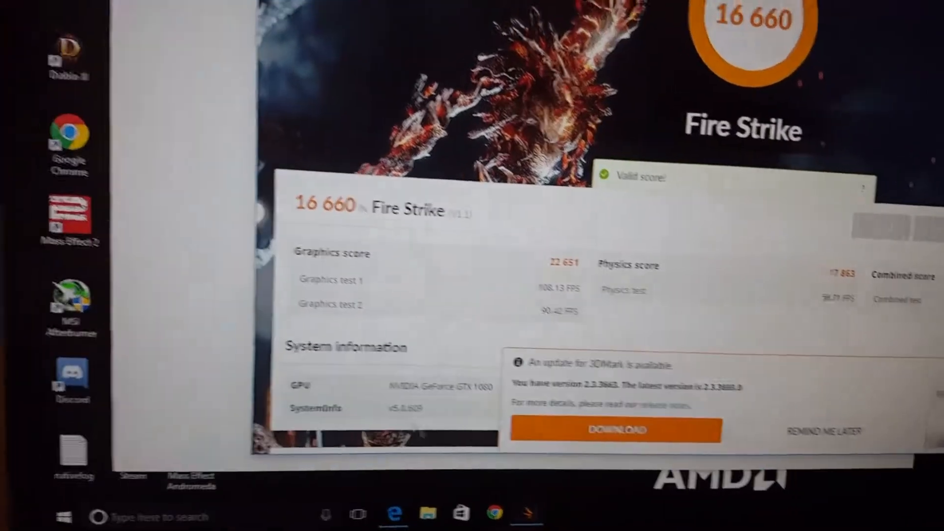
- Scroll through the Fire Strike comparison chart down to the GTX 1080 and Ryzen 7 1700 details
{"action": "scroll", "scroll_direction": "down", "scroll_amount": 3}
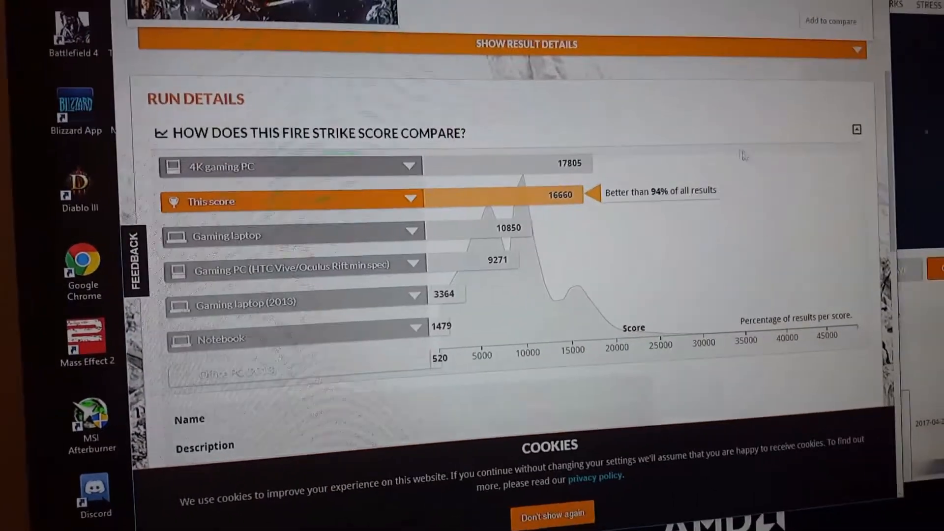
{"action": "scroll", "scroll_direction": "down", "scroll_amount": 3}
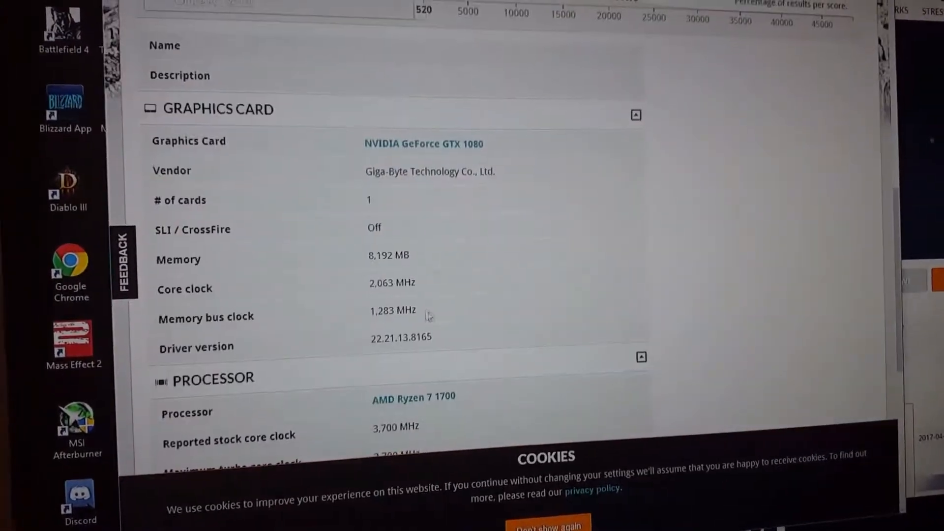